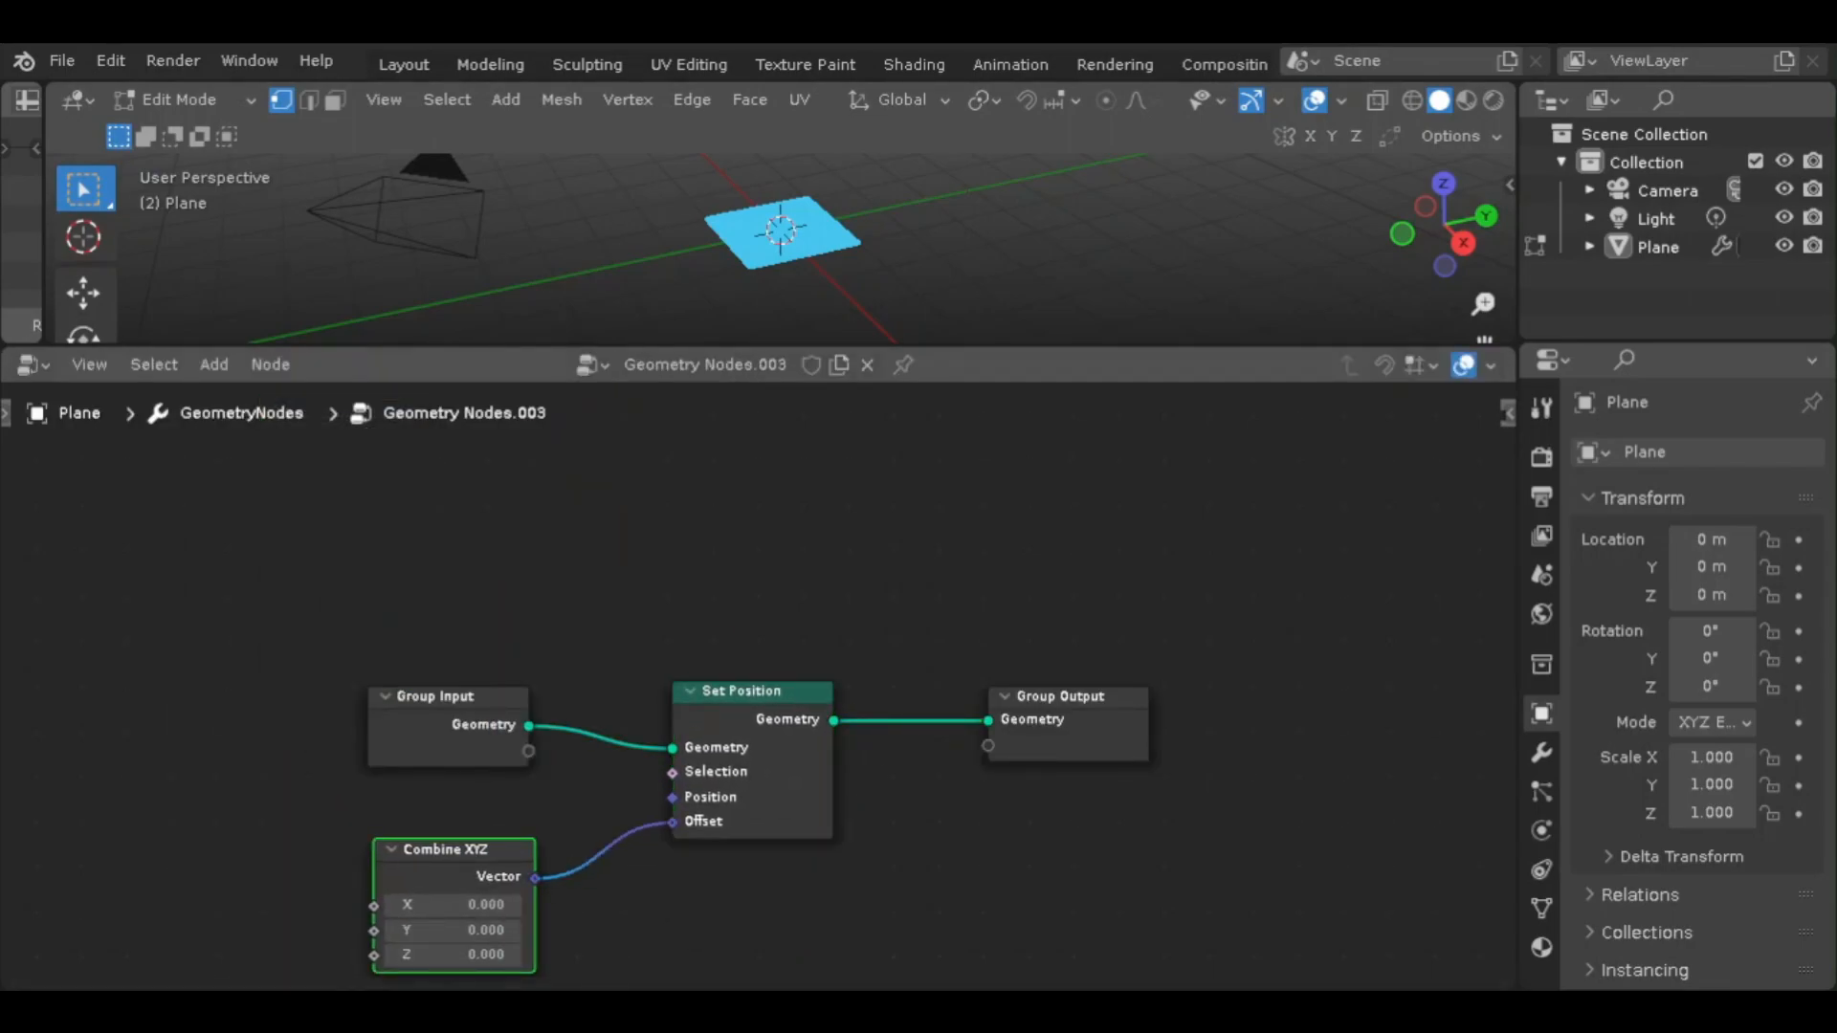
Route the plane's geometry through Set Position with a Combine XYZ feeding its Offset
click(214, 364)
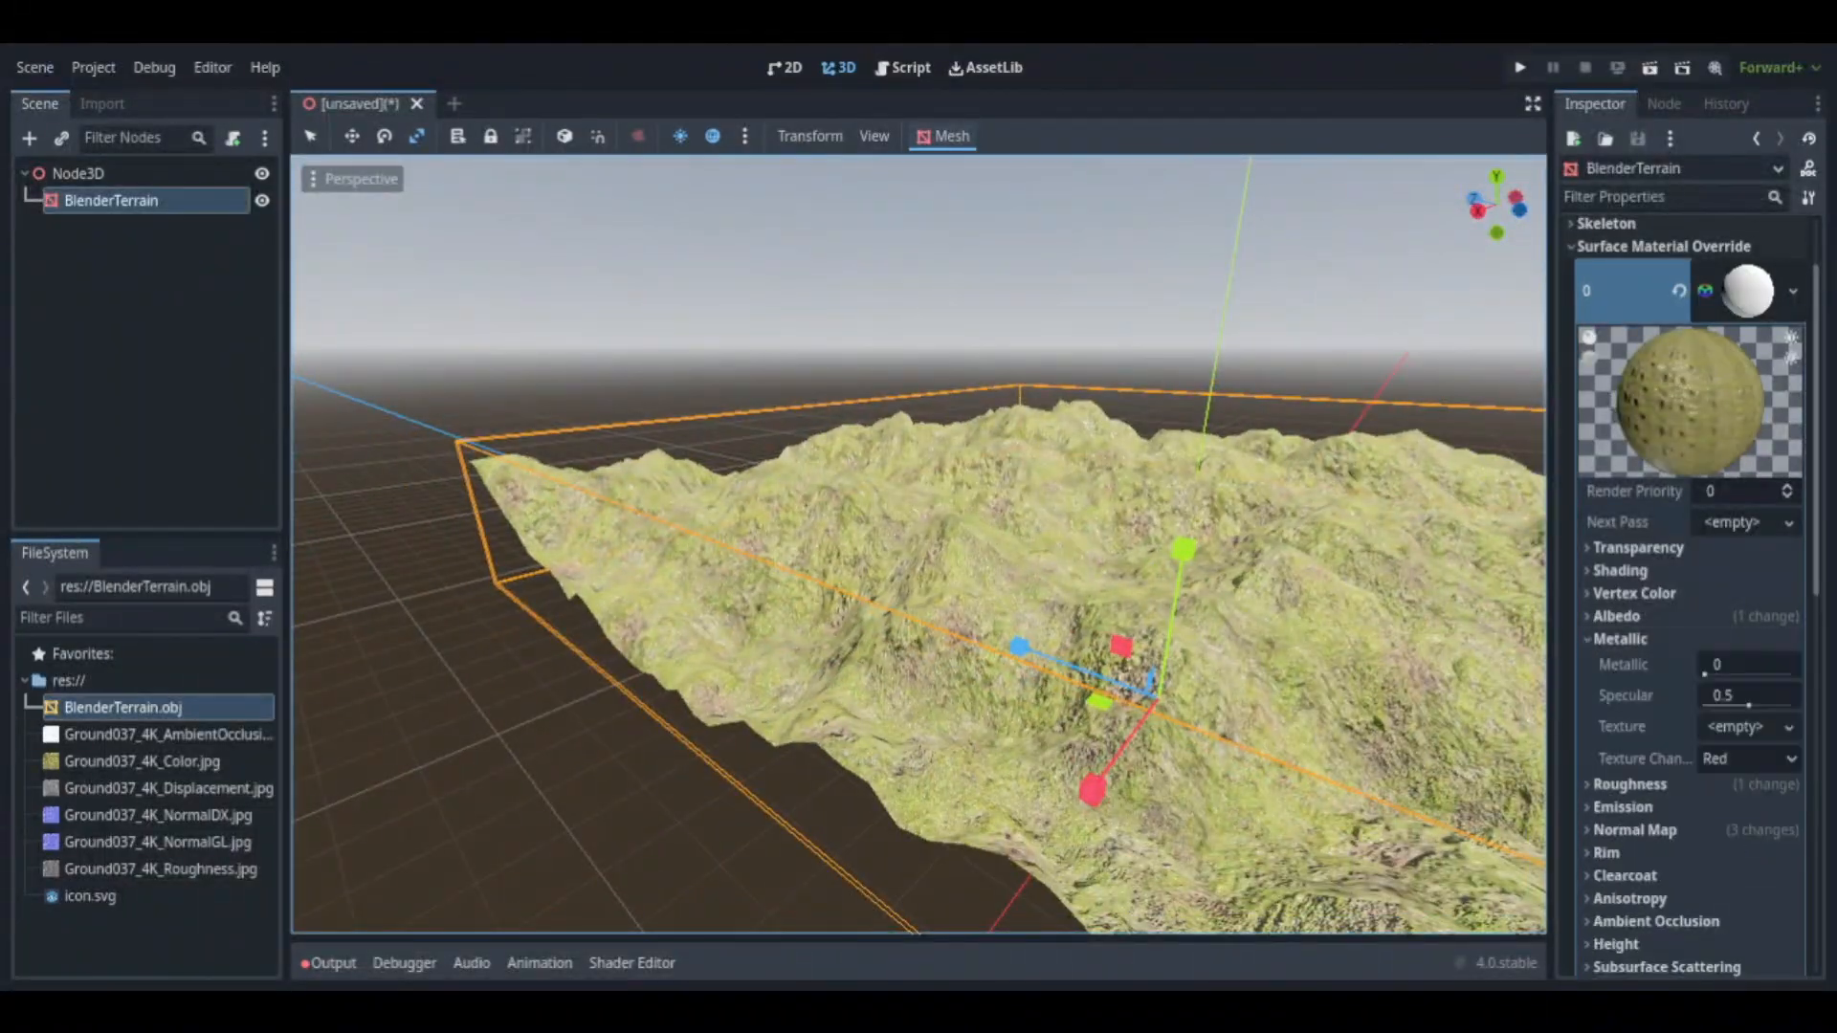
Add a DirectionalLight3D node to light the grass-textured BlenderTerrain mesh
click(64, 174)
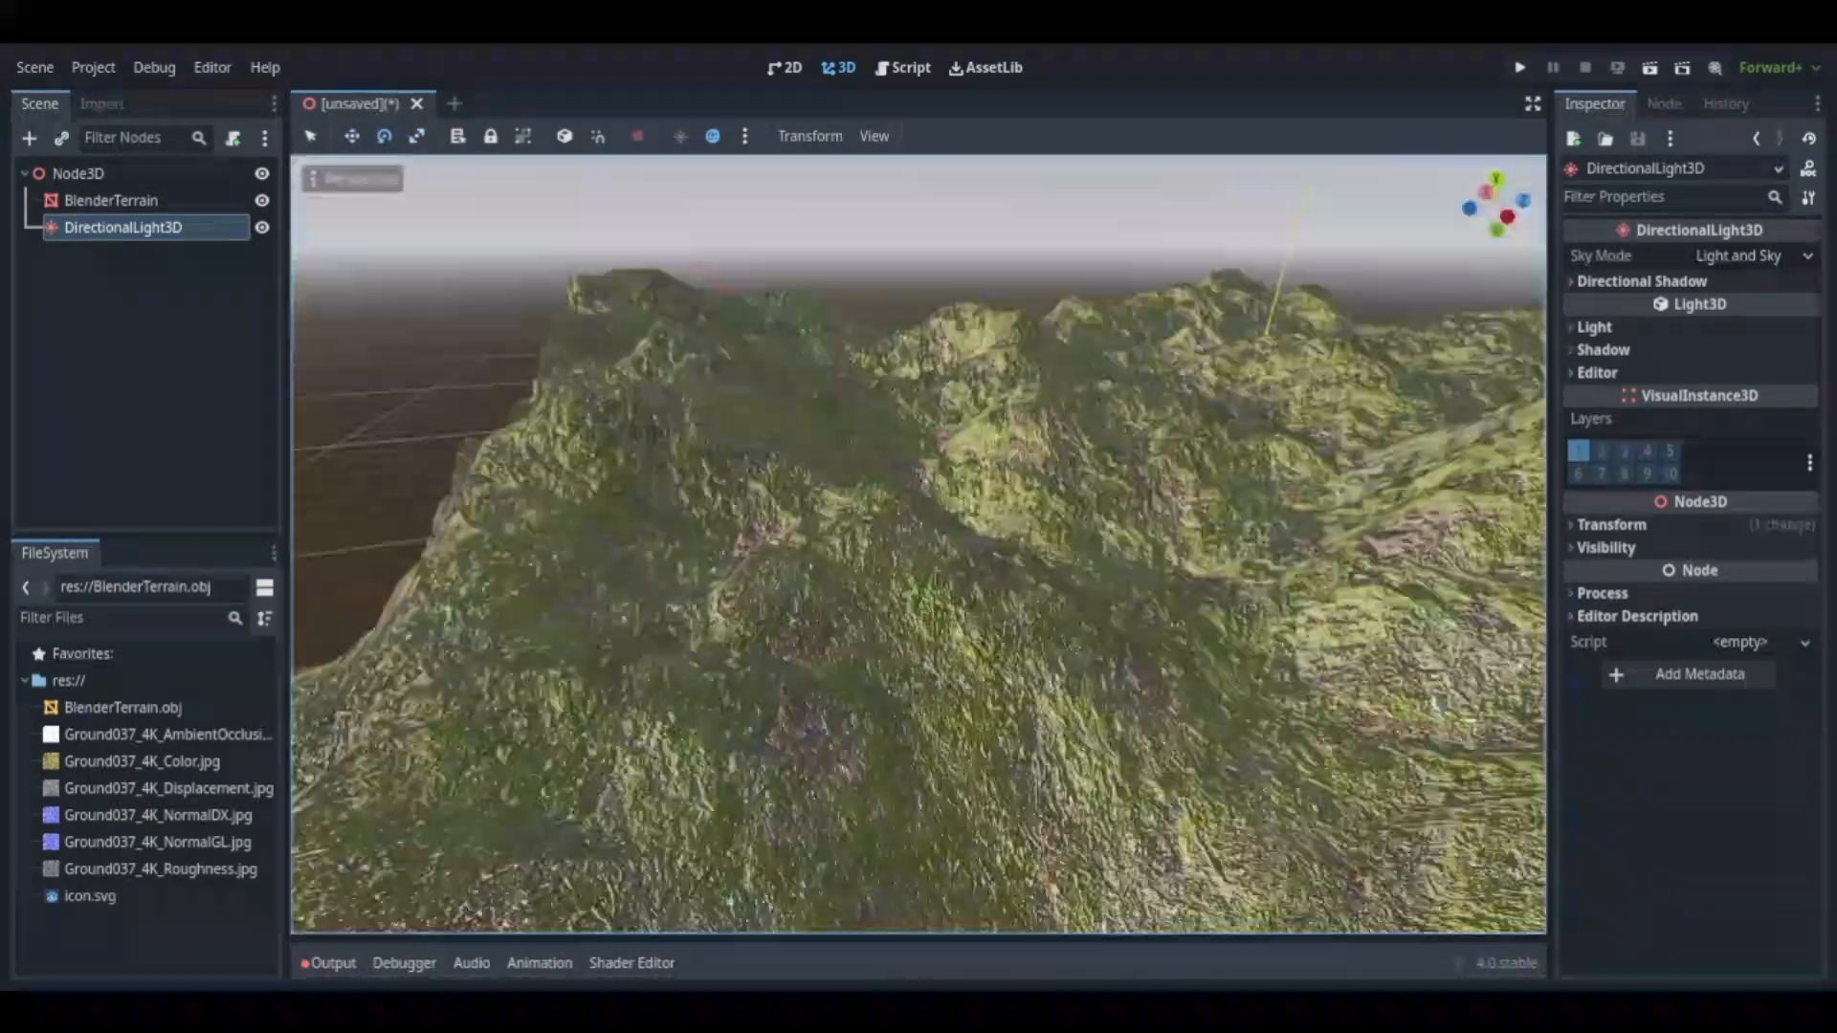
Try the DirectionalLight3D energy near 9.6 on the terrain, then return it to 1
click(111, 199)
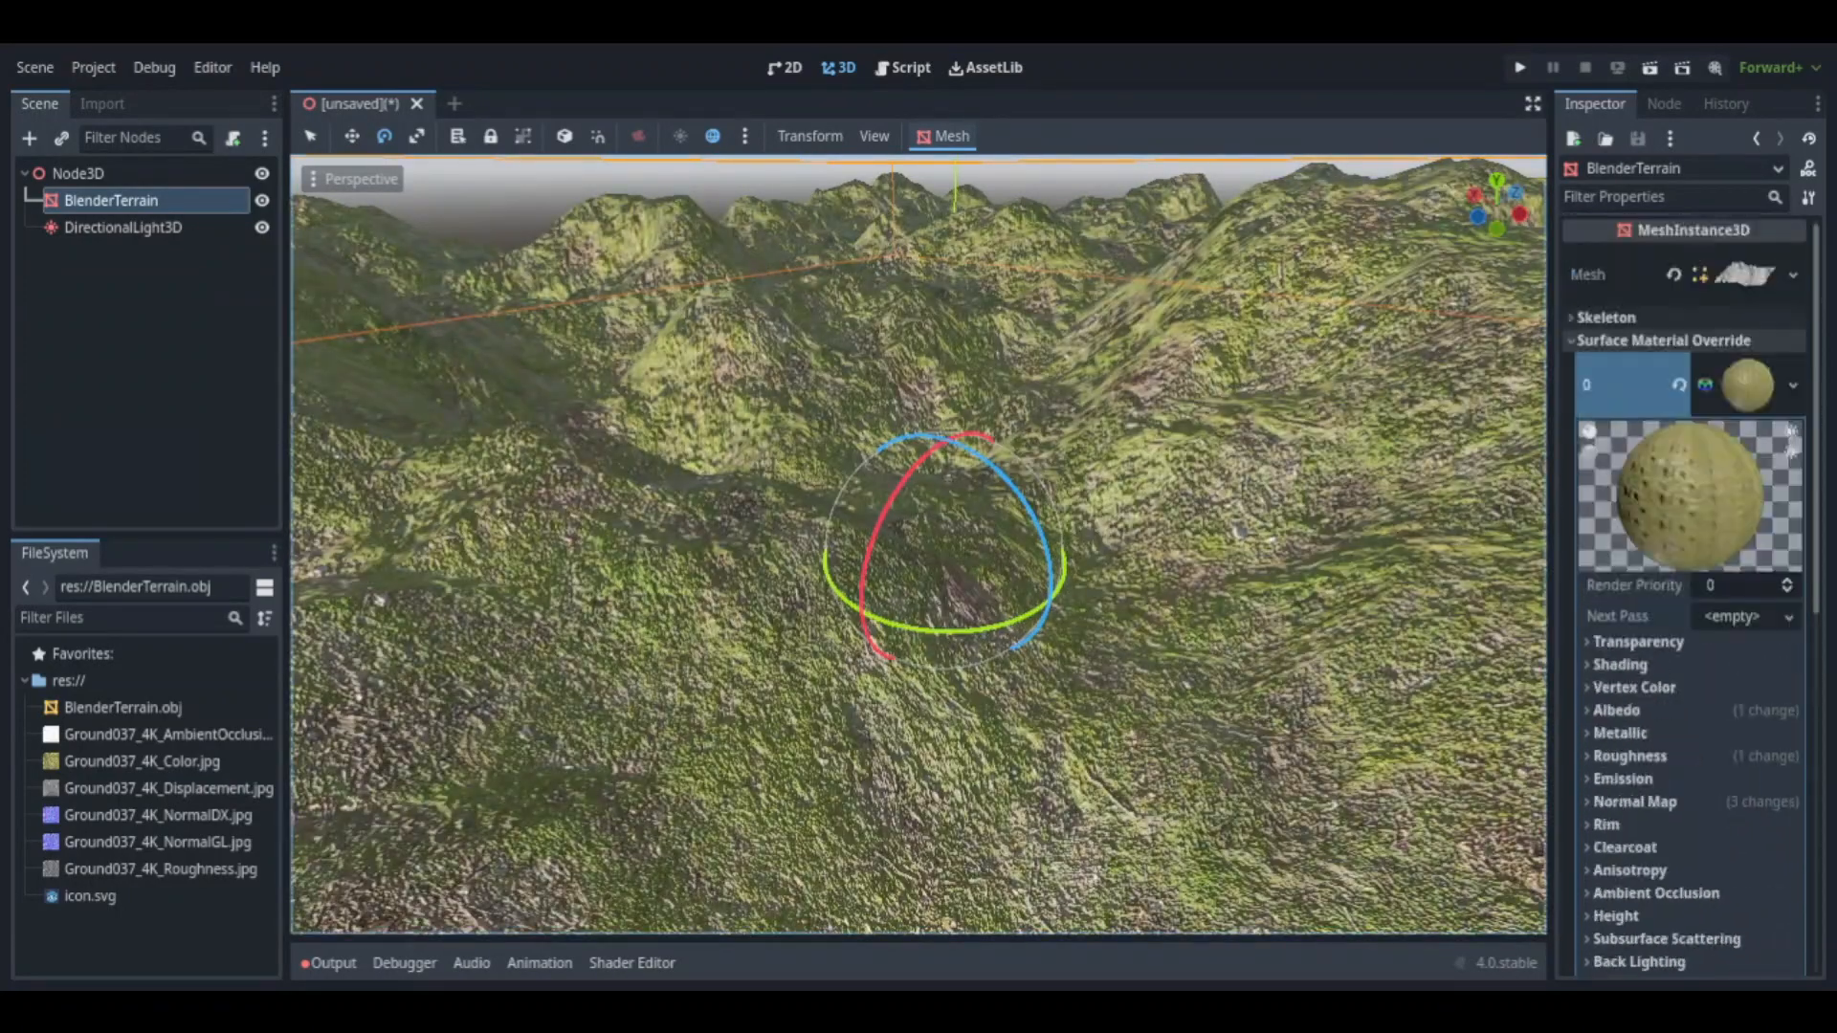
click(122, 227)
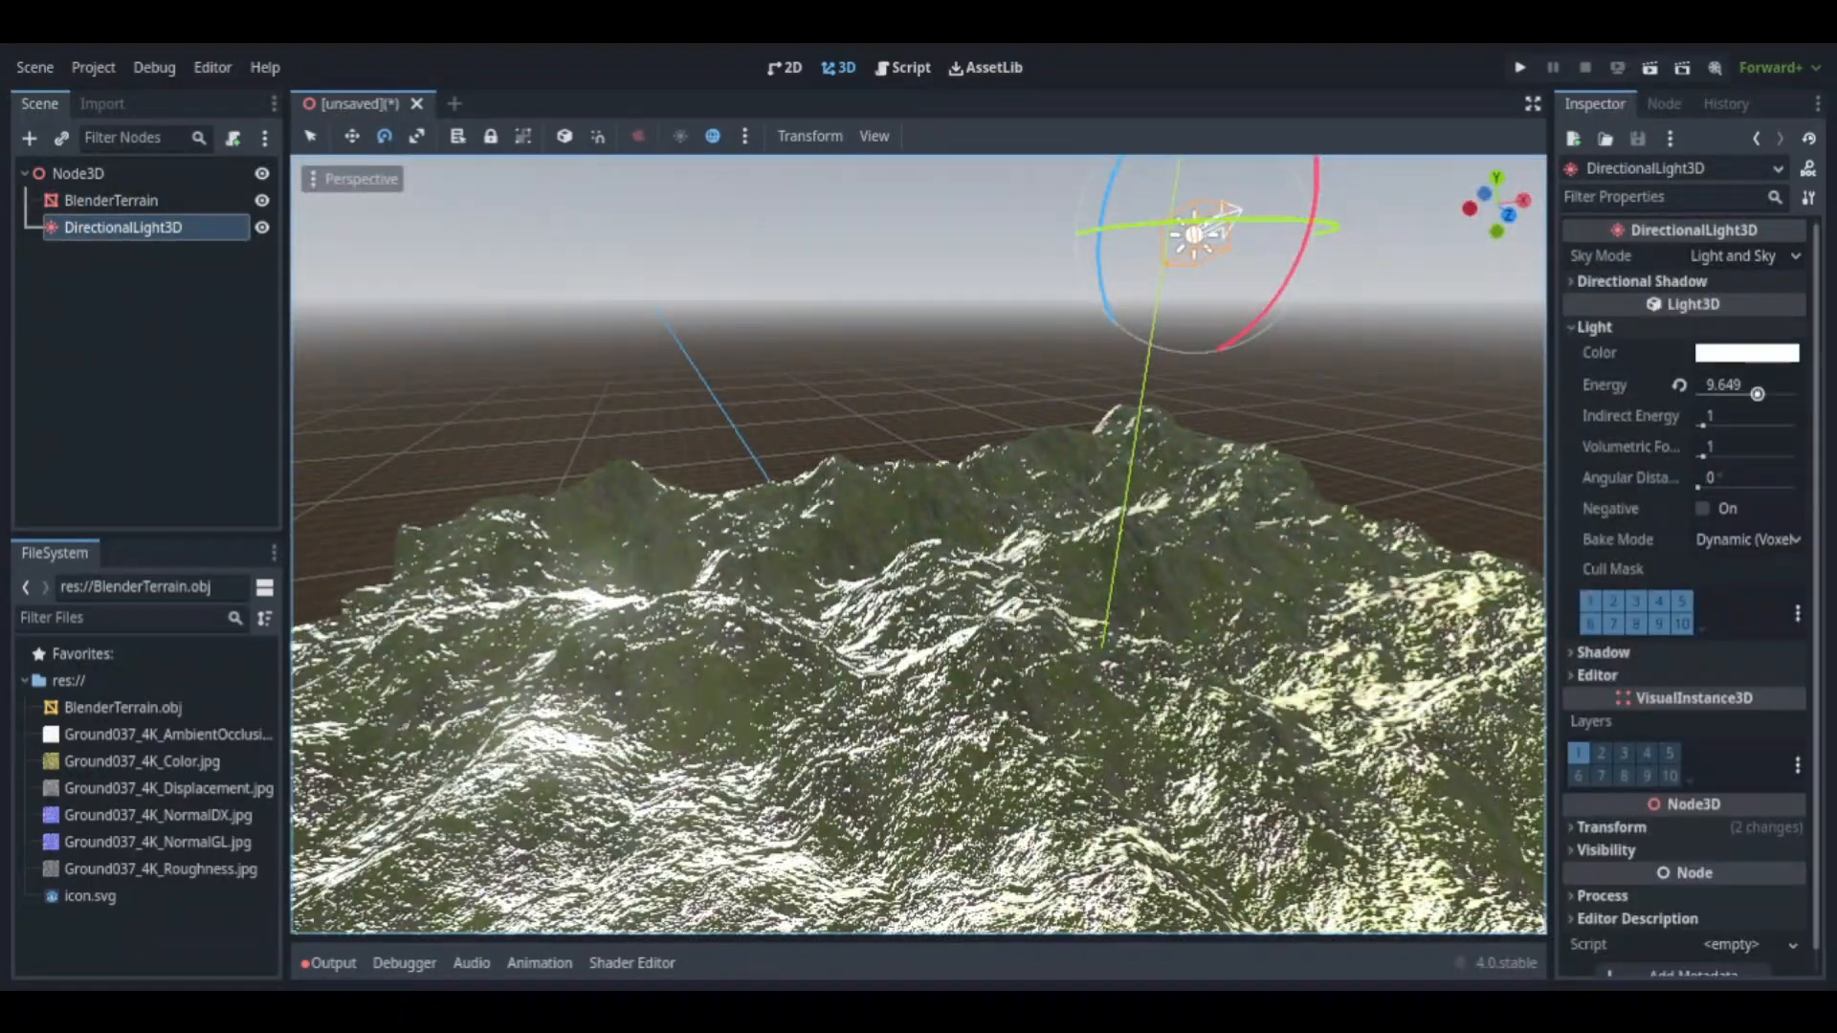
click(109, 201)
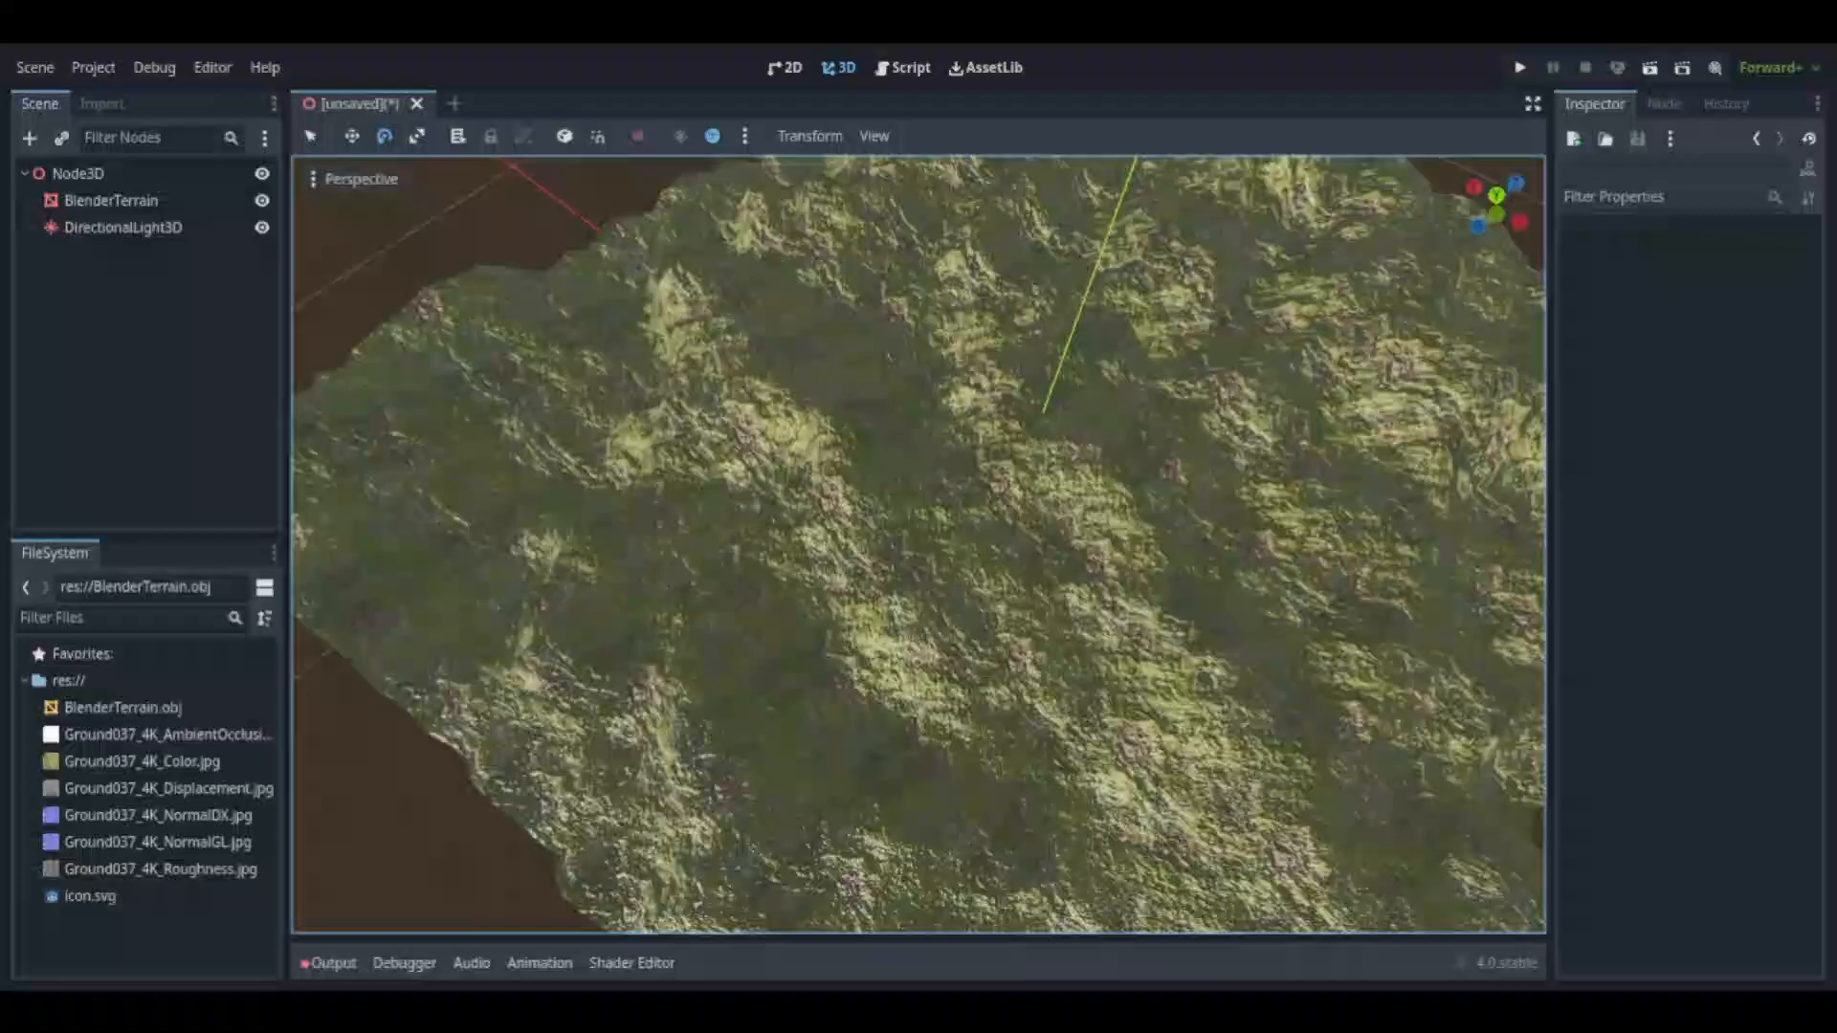
click(123, 226)
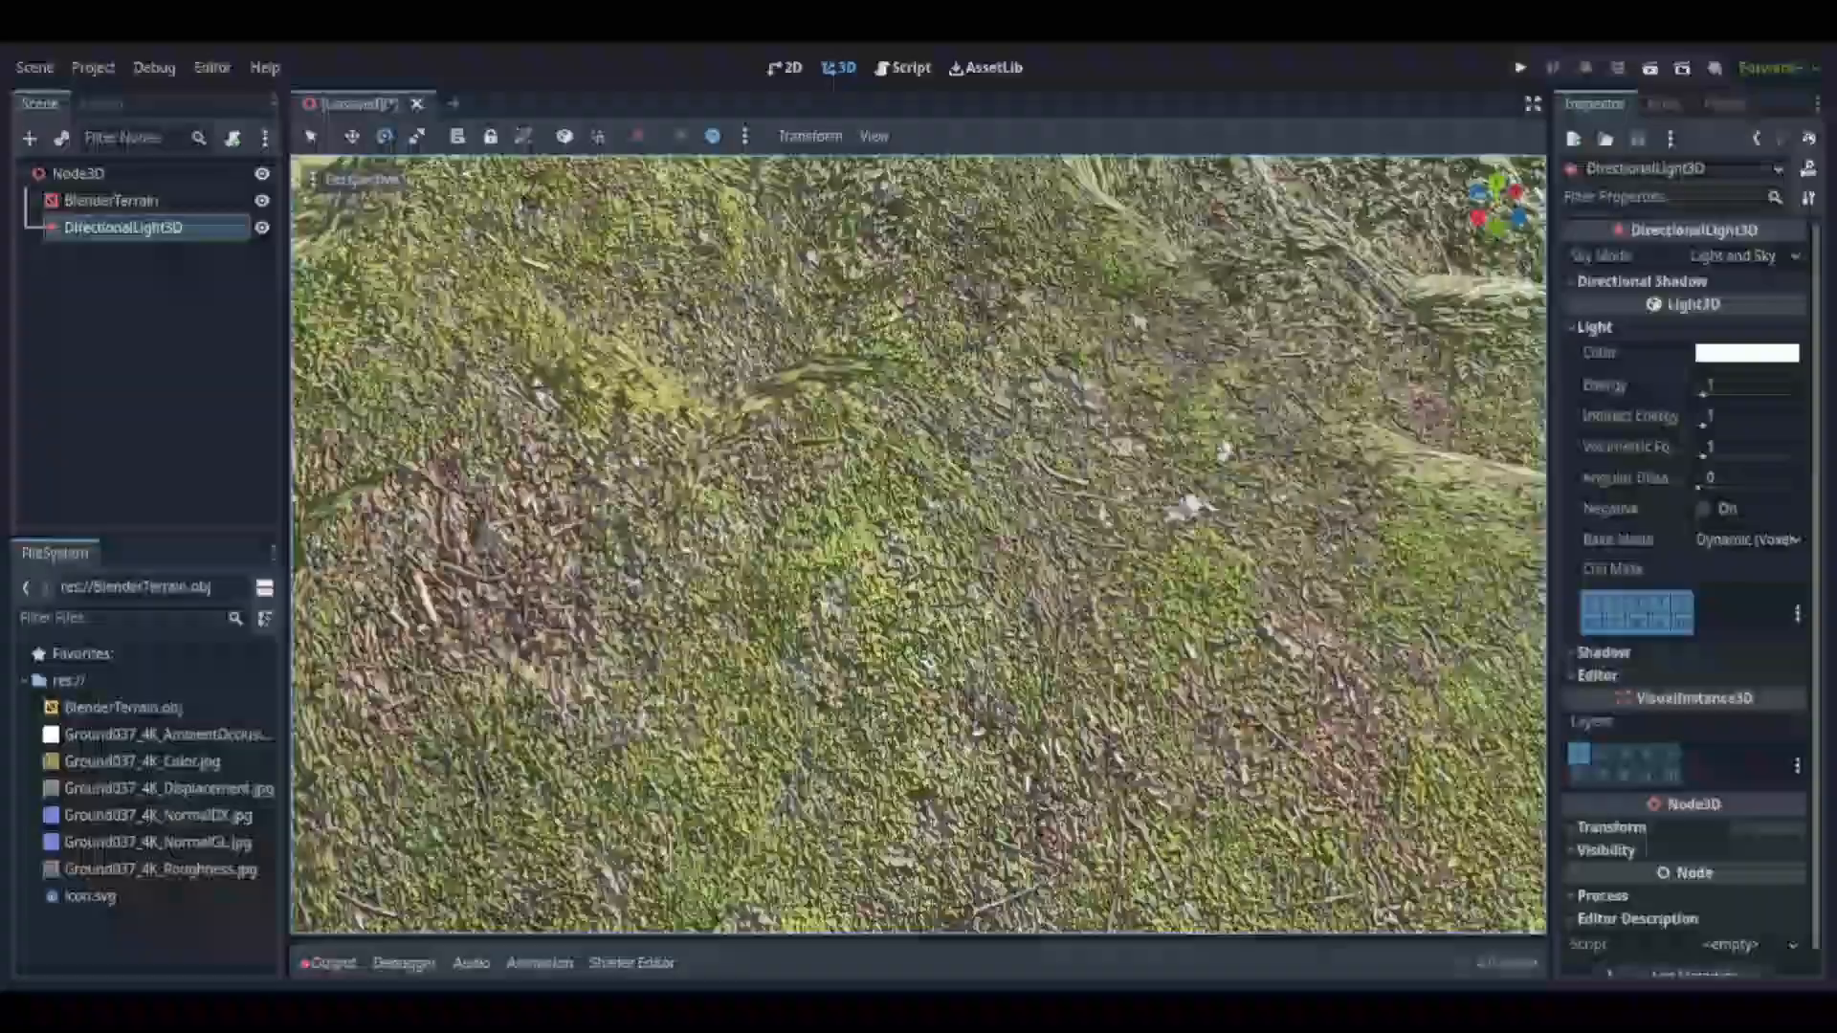
Zero the terrain's specular and add a WorldEnvironment panorama HDRI sky, saving as Terrain.tscn
click(111, 201)
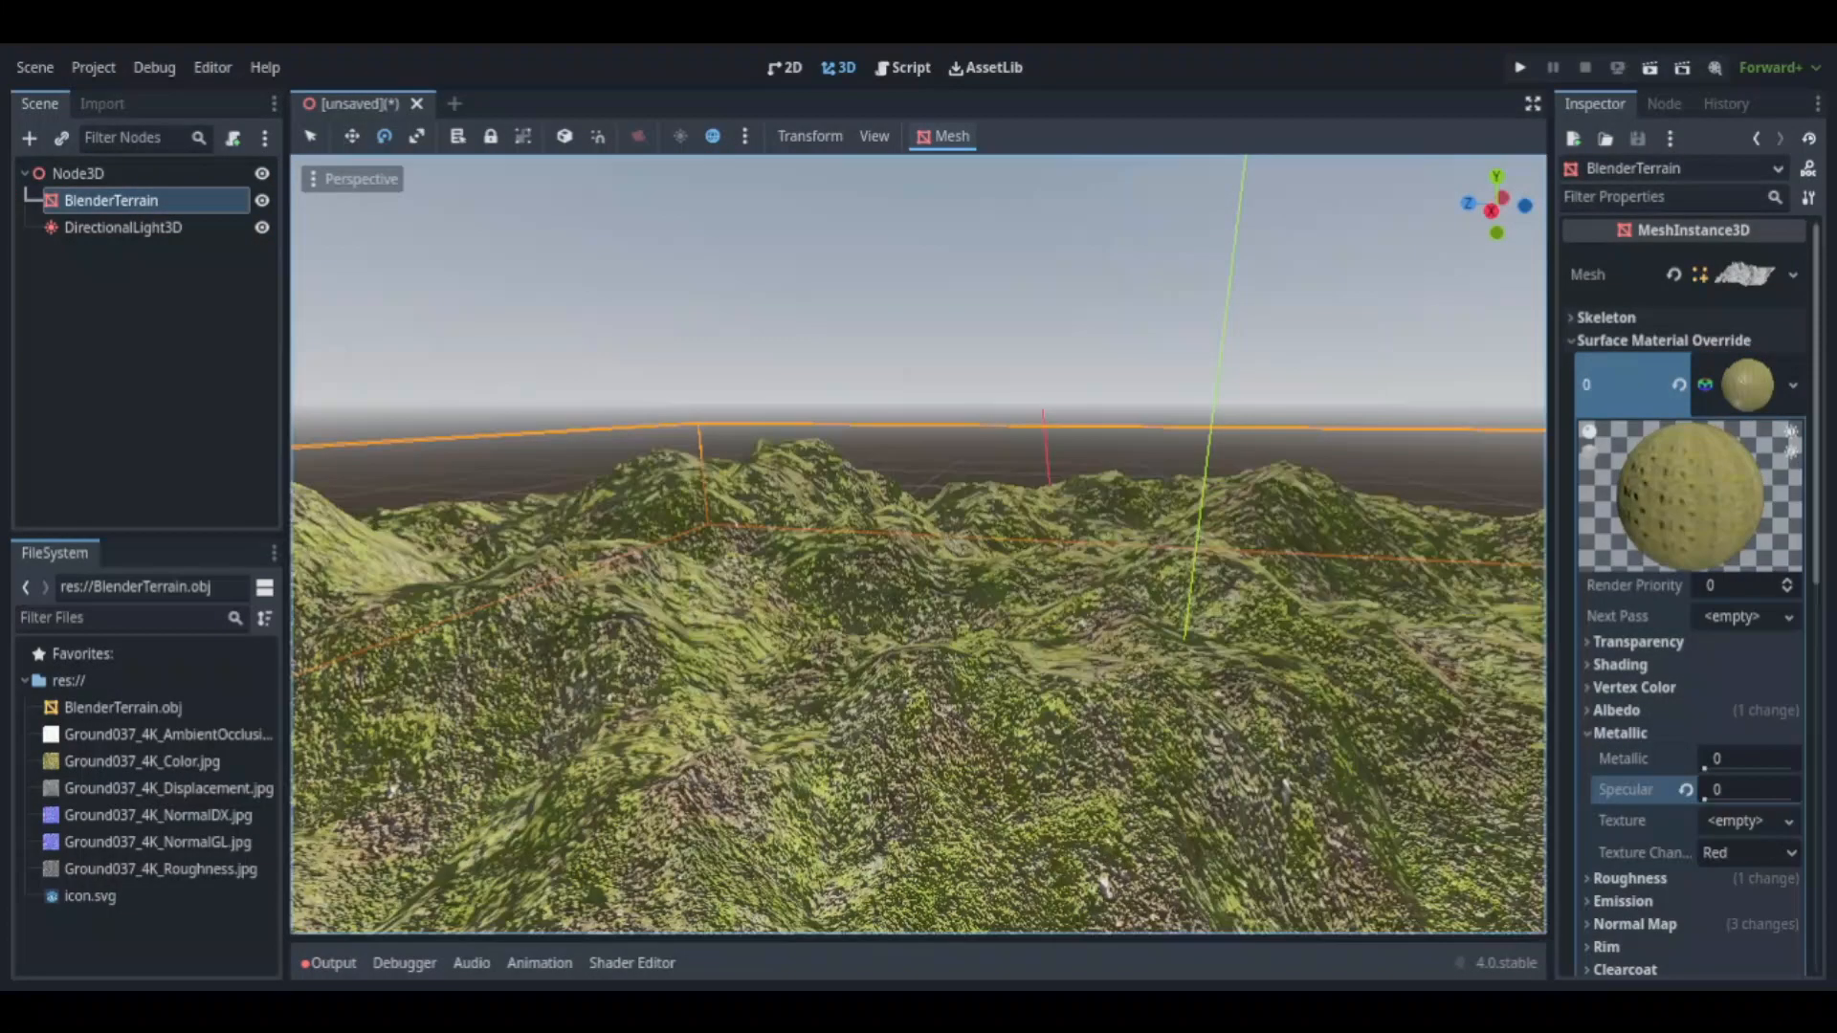
click(122, 227)
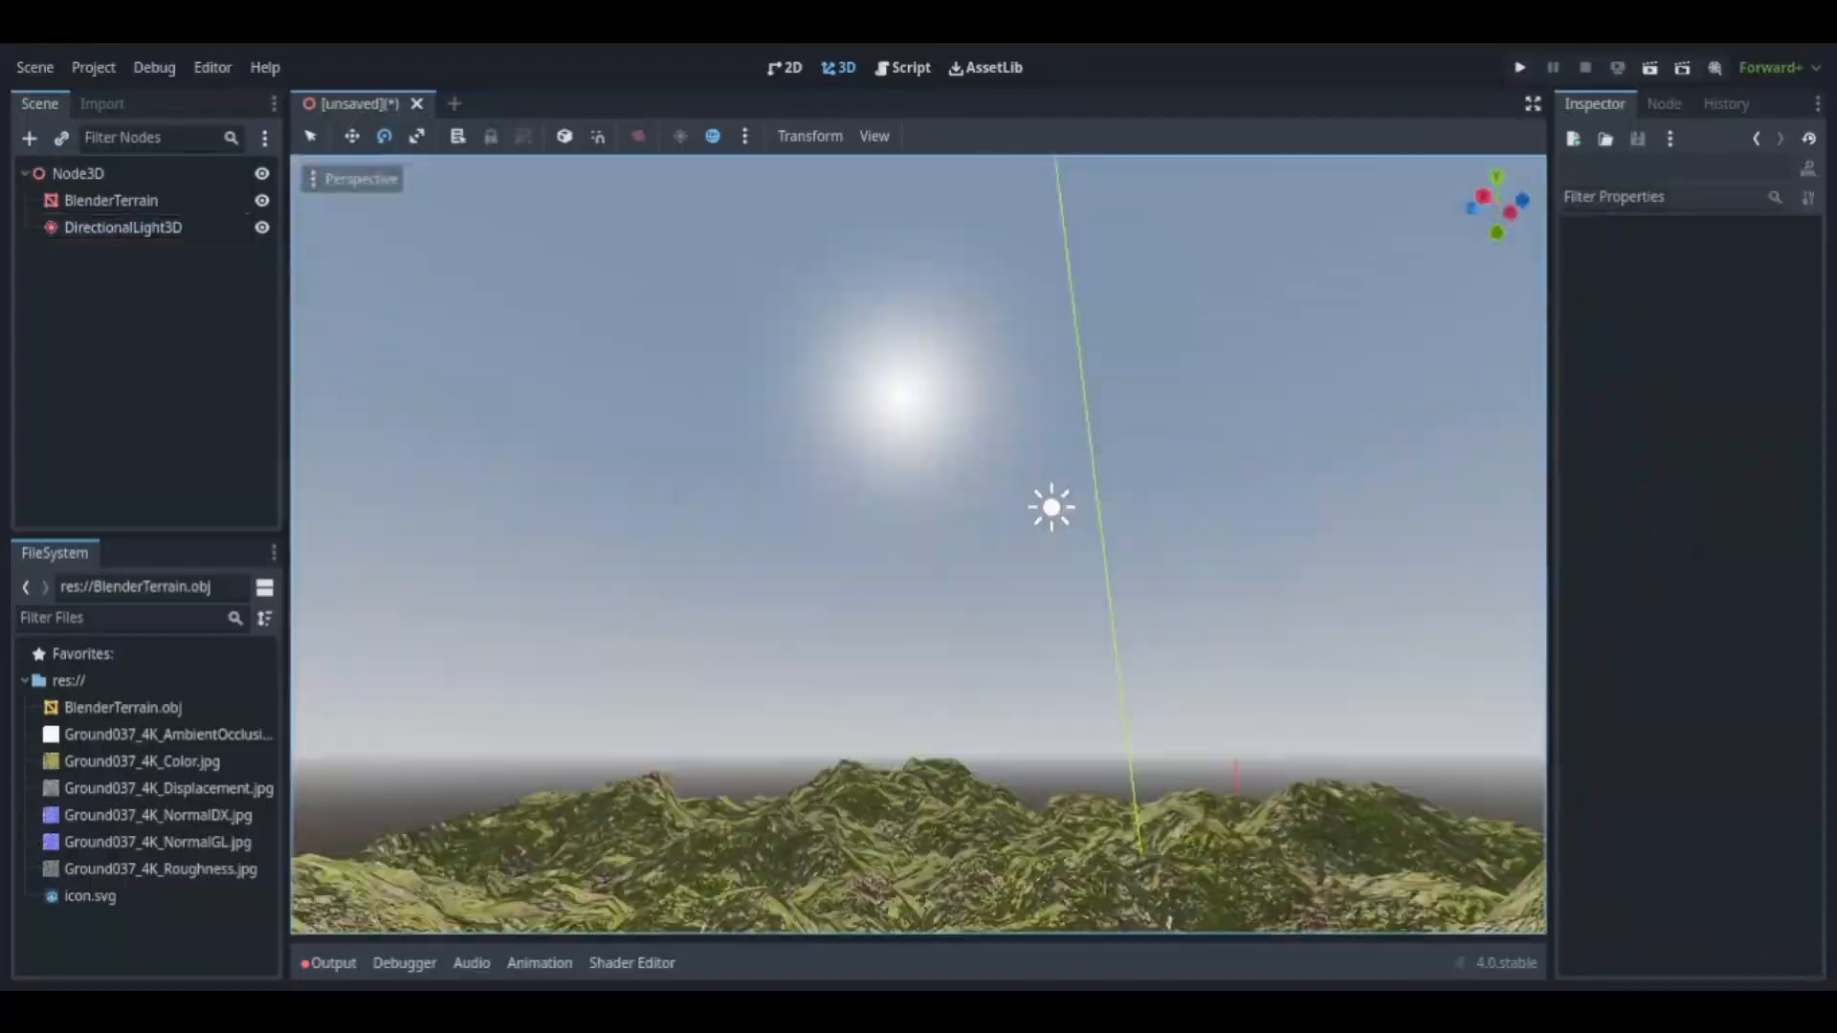
click(110, 201)
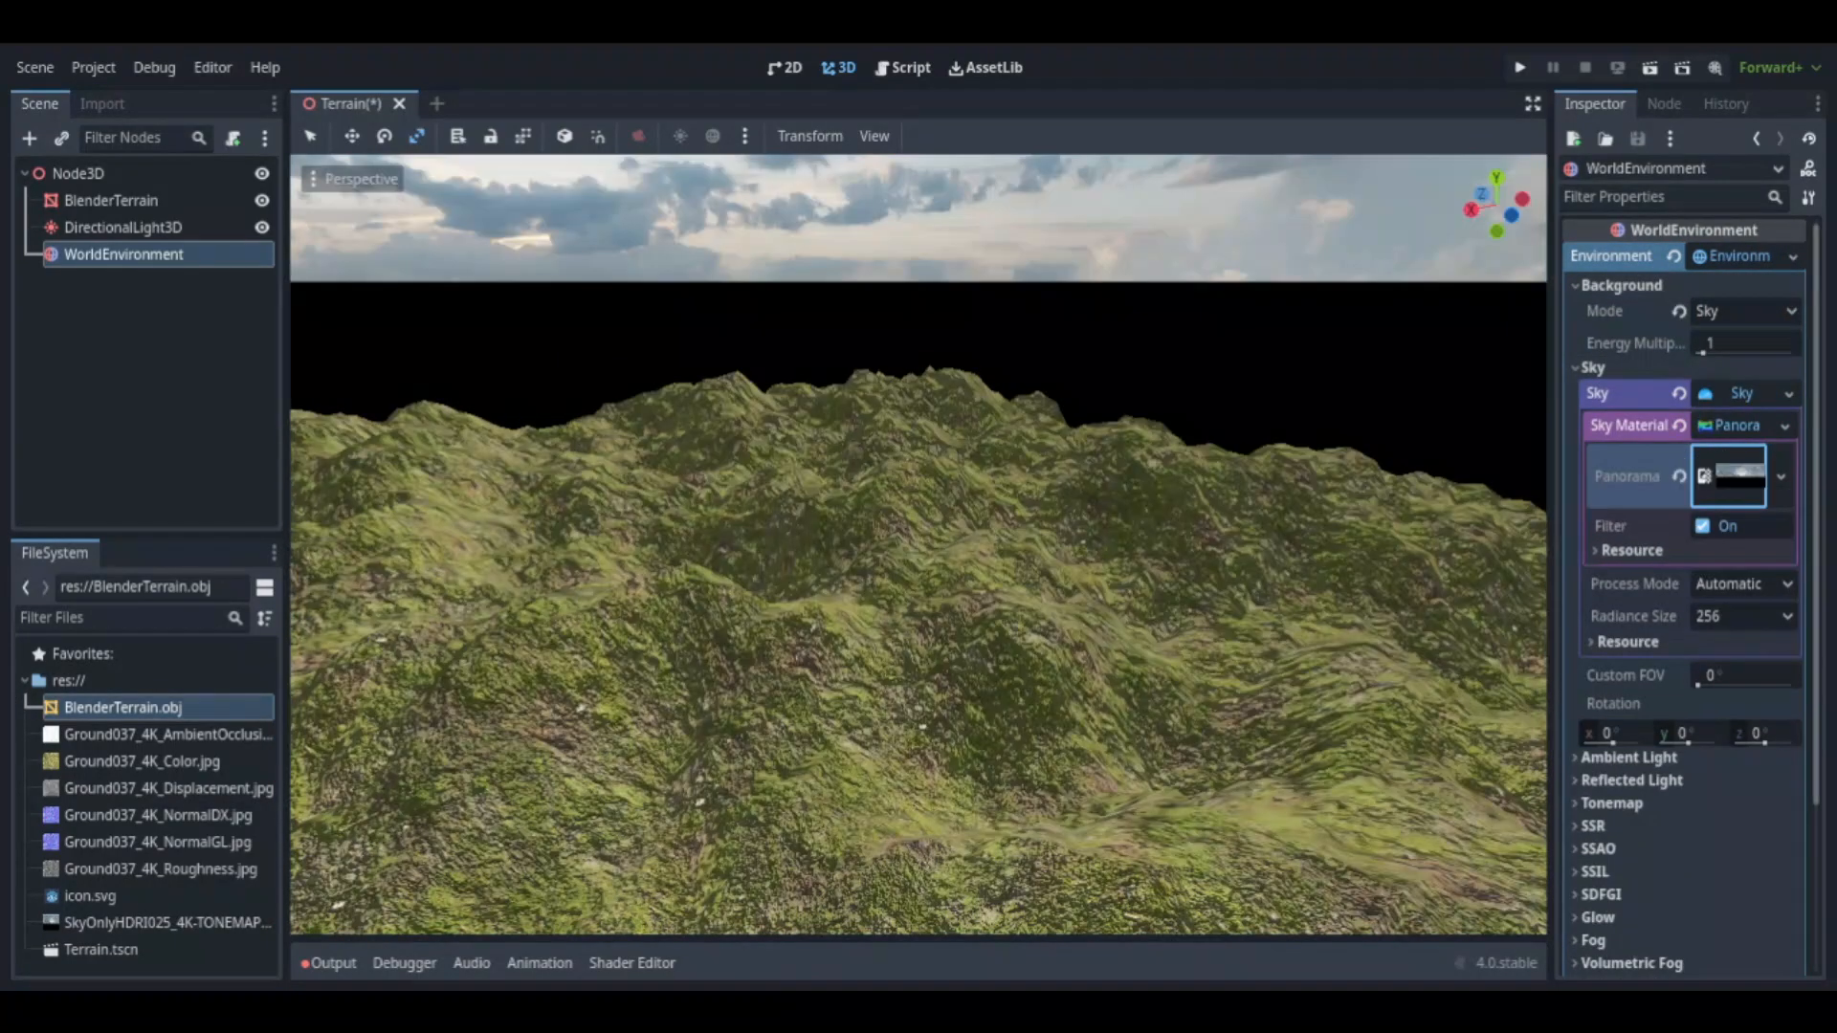
Narrow the WorldEnvironment sky's Custom FOV to 14.4 so clouds fill the background
click(111, 201)
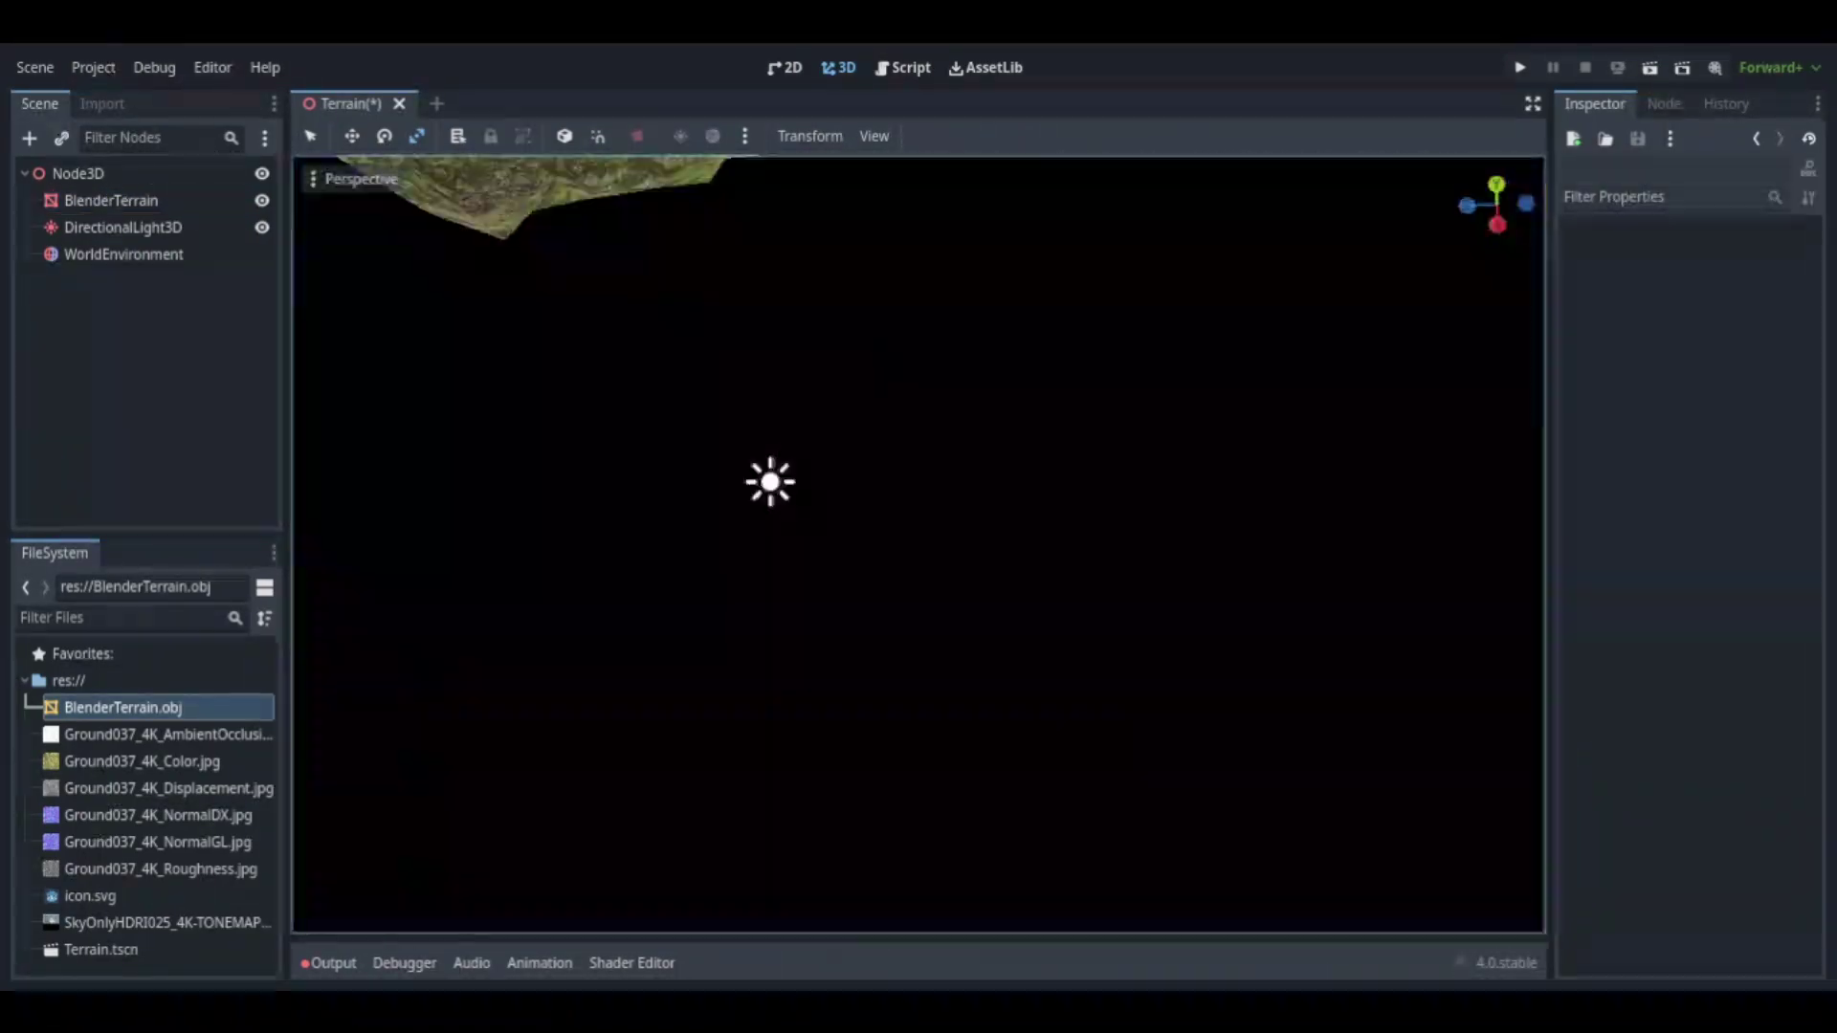
click(111, 201)
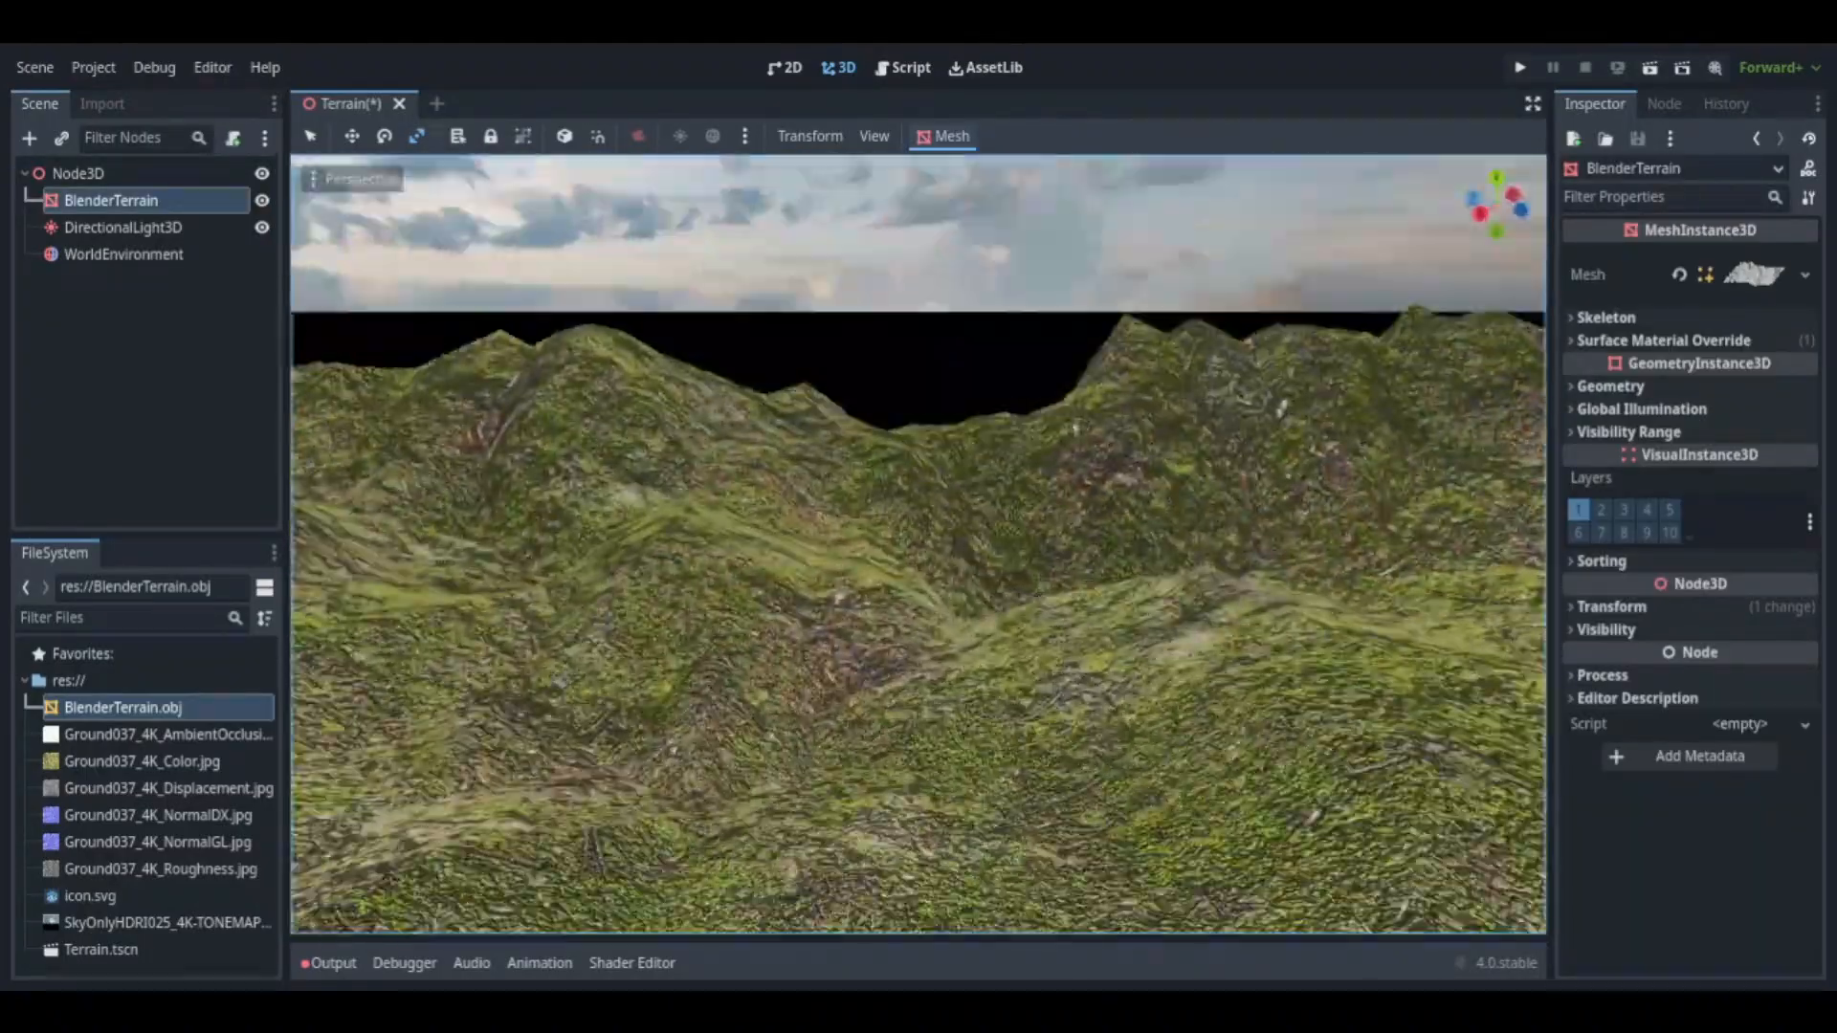
click(122, 255)
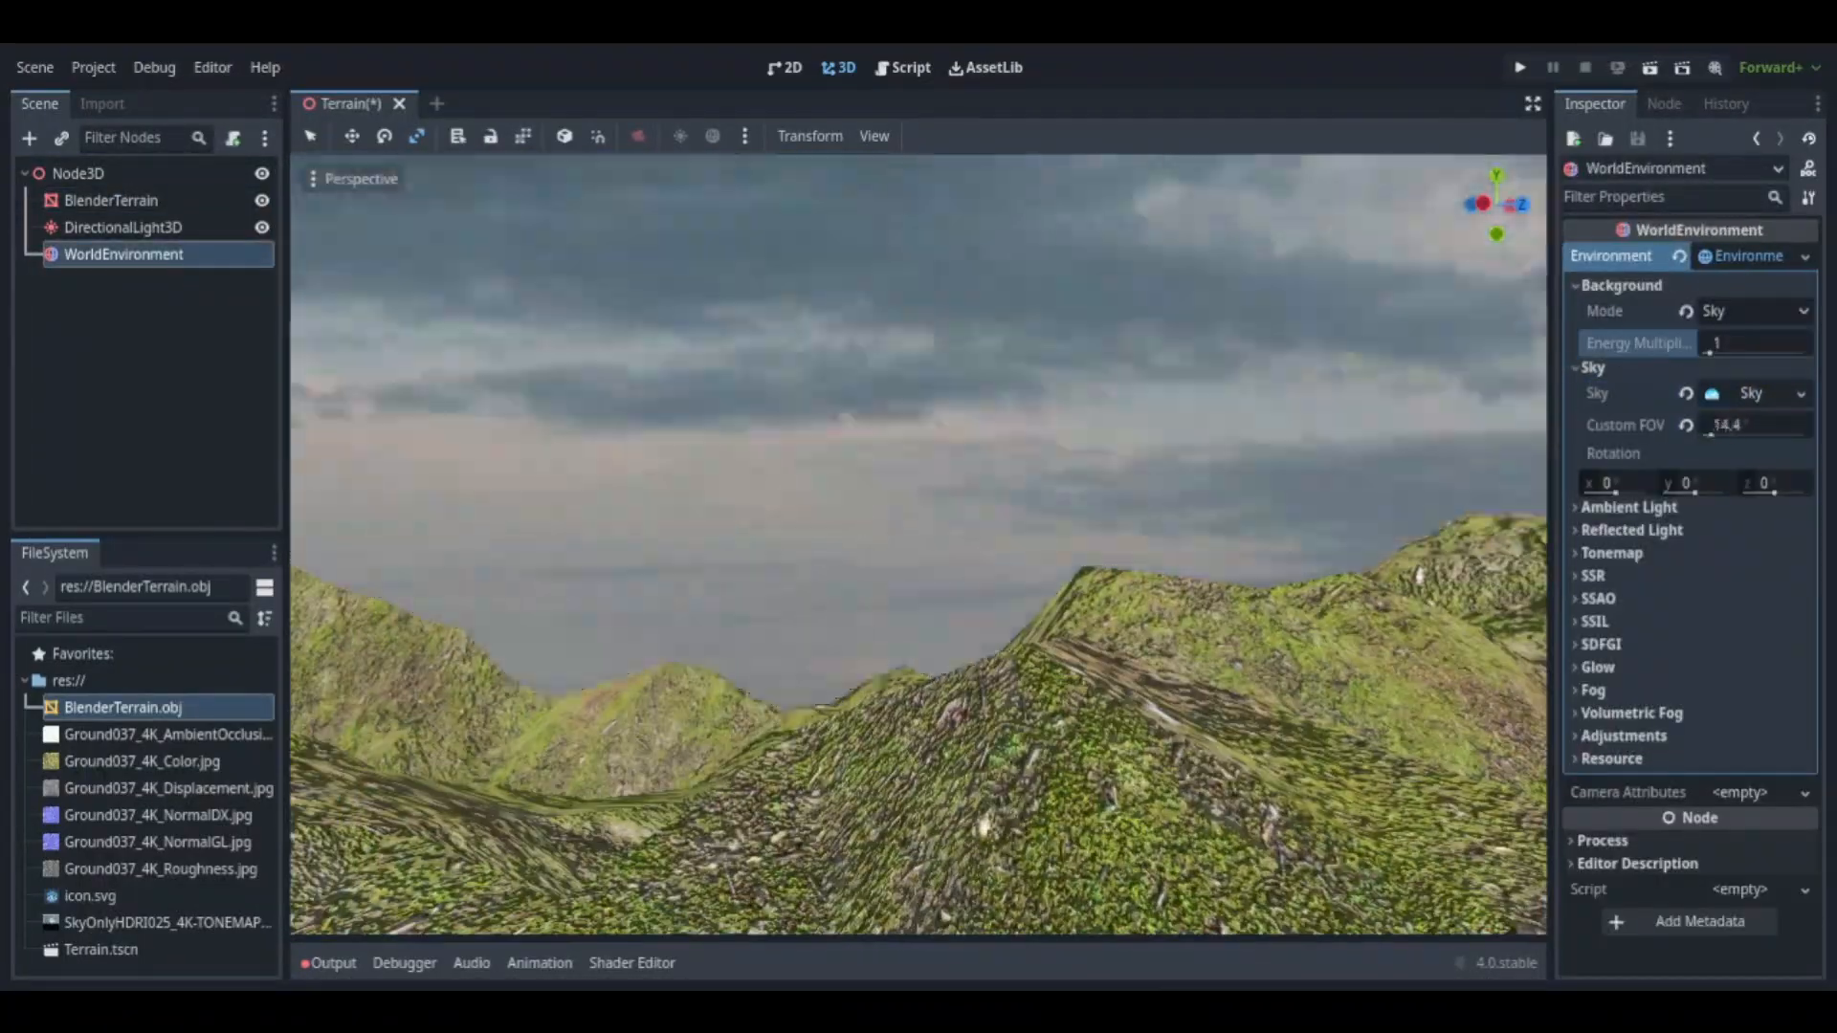